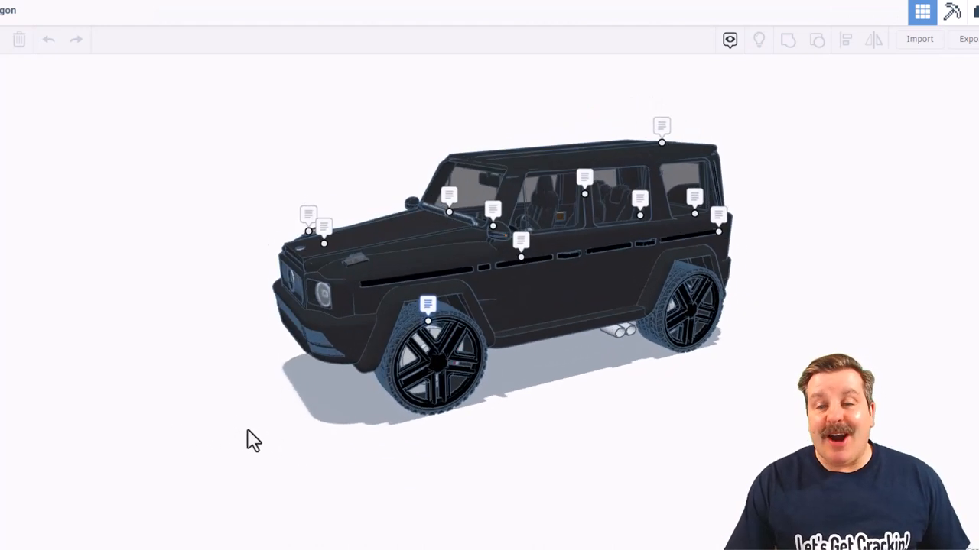
- Hide all G-Wagon note markers and orbit to view the vehicle straight from behind
left_click_drag(254, 439, 562, 462)
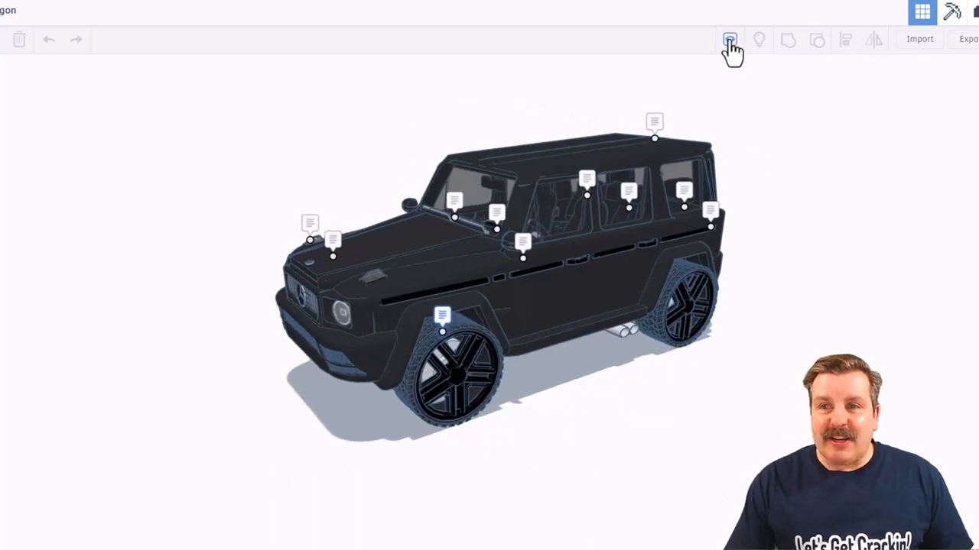
left_click(729, 40)
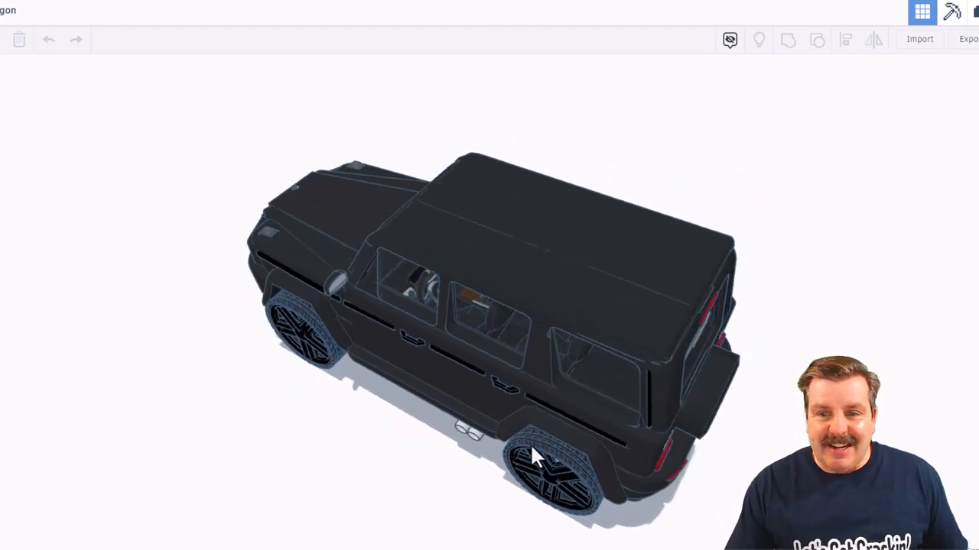
left_click_drag(535, 455, 351, 417)
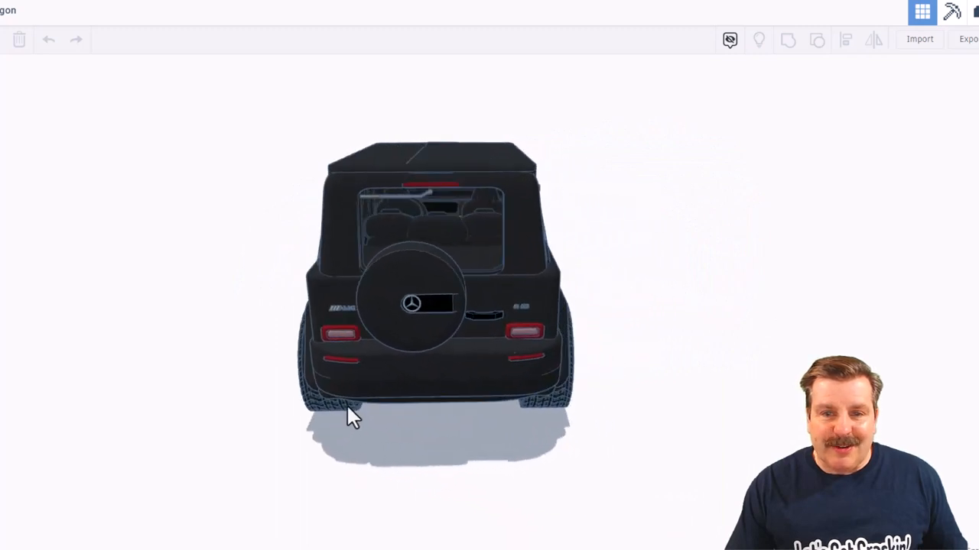
left_click_drag(348, 417, 157, 442)
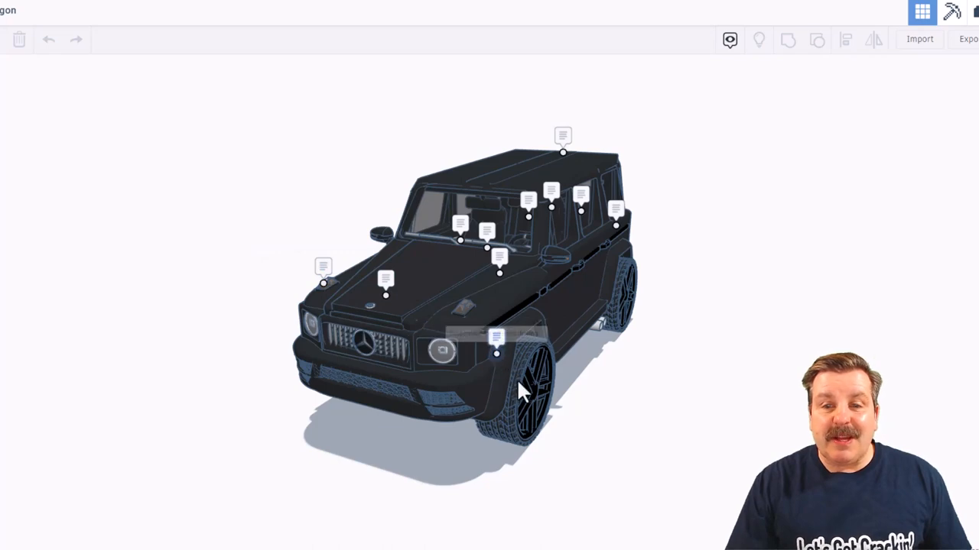
- Orbit the G-Wagon toward its other side with note markers visible again
left_click_drag(520, 390, 535, 390)
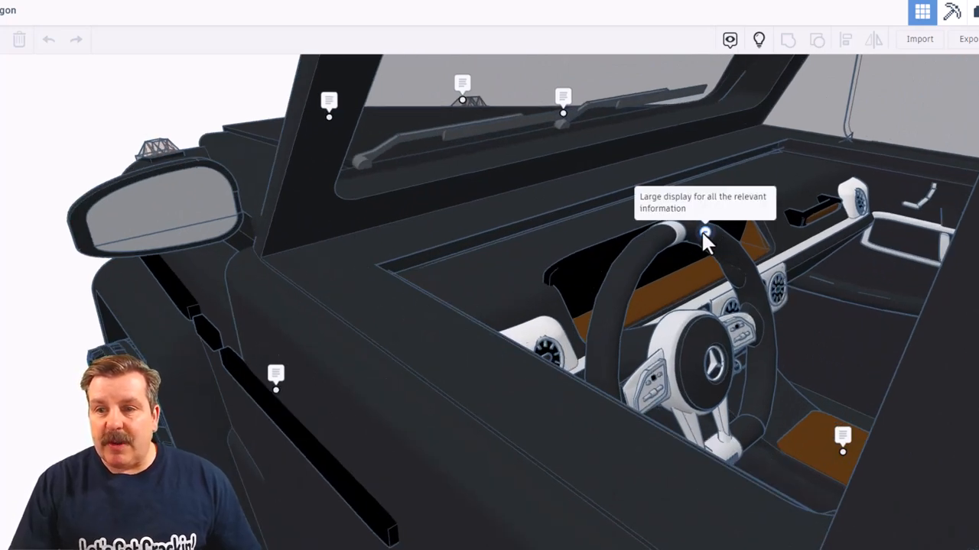
- Move around the cabin and zoom out to read the dashboard, seat and AMG notes
left_click_drag(703, 237, 688, 306)
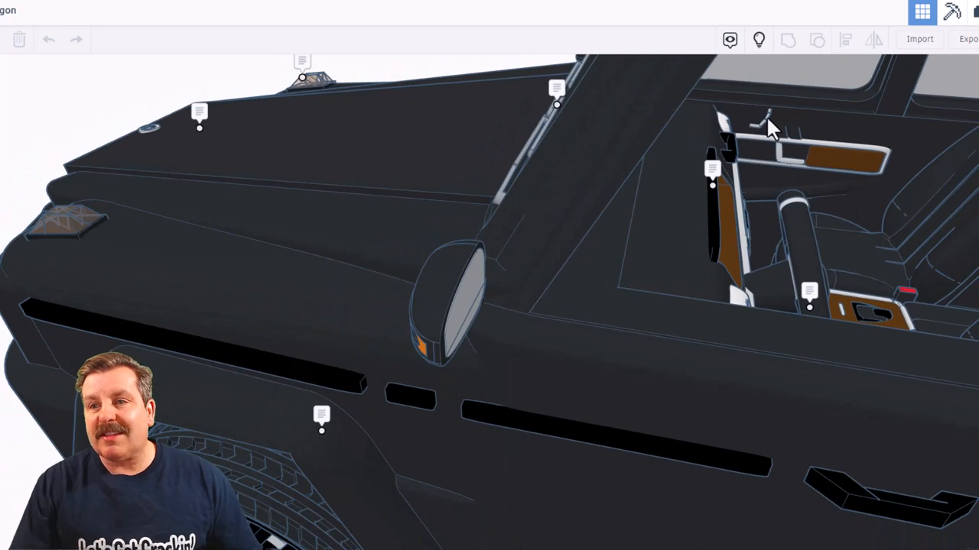
mouse_move(801, 157)
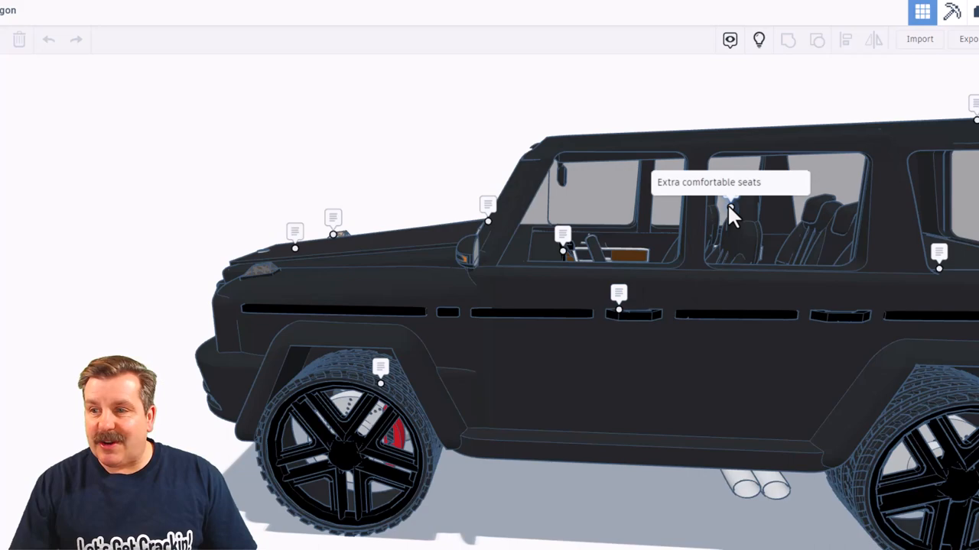
scroll("down", 3)
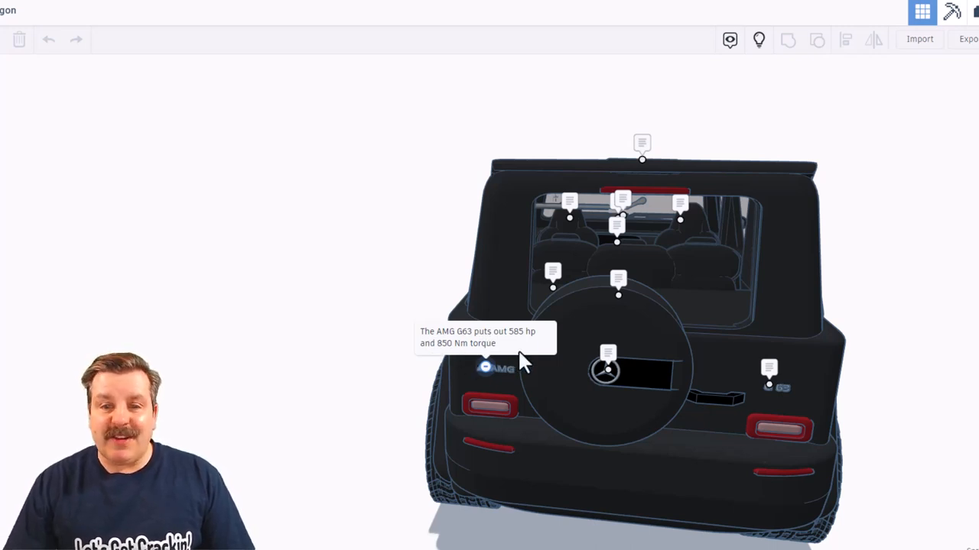
mouse_move(595, 375)
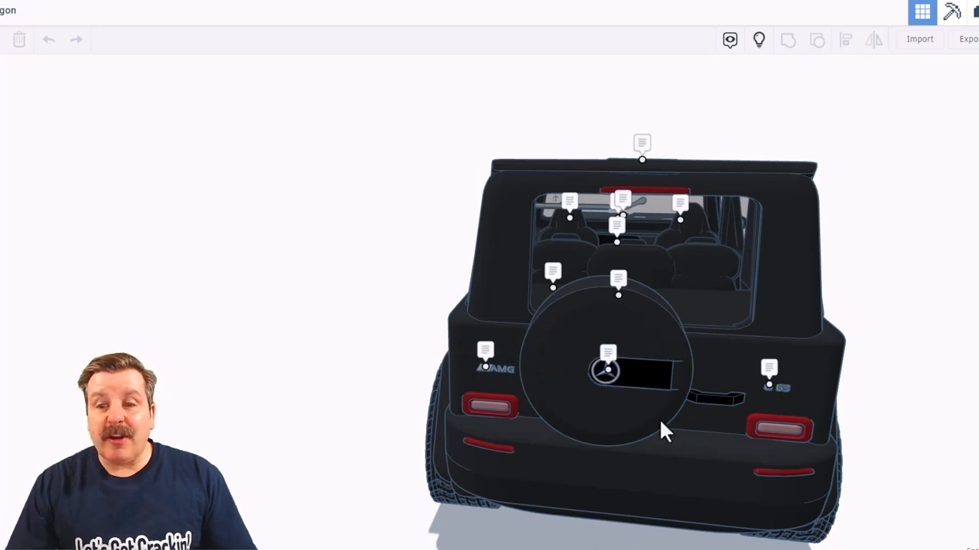
- Open the G63 badge note on the rear corner, then orbit round to the side
left_click_drag(665, 428, 577, 359)
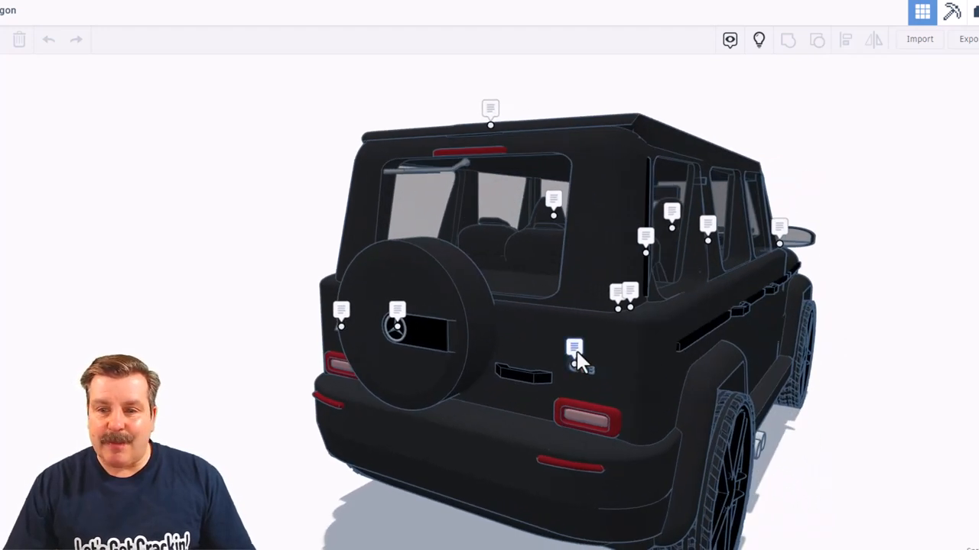
left_click(574, 348)
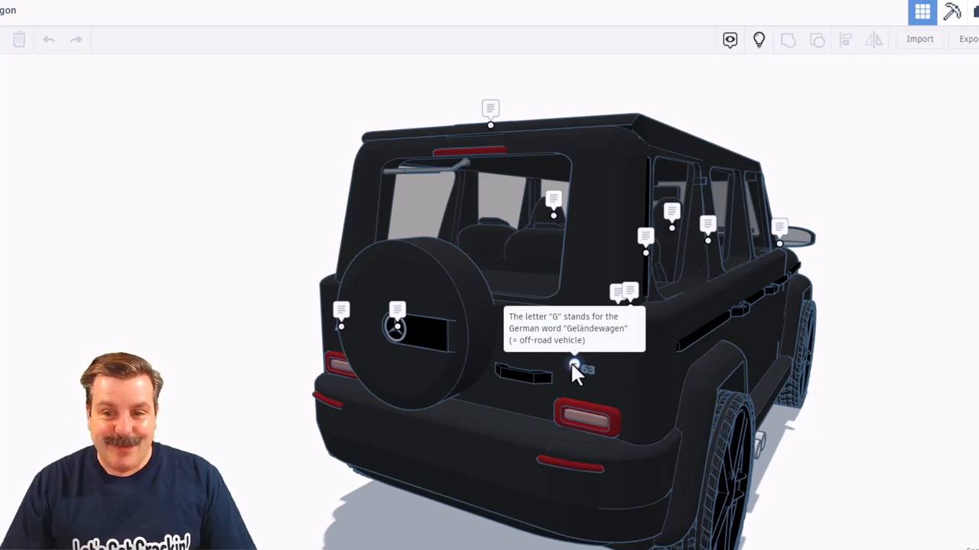
left_click_drag(577, 373, 699, 428)
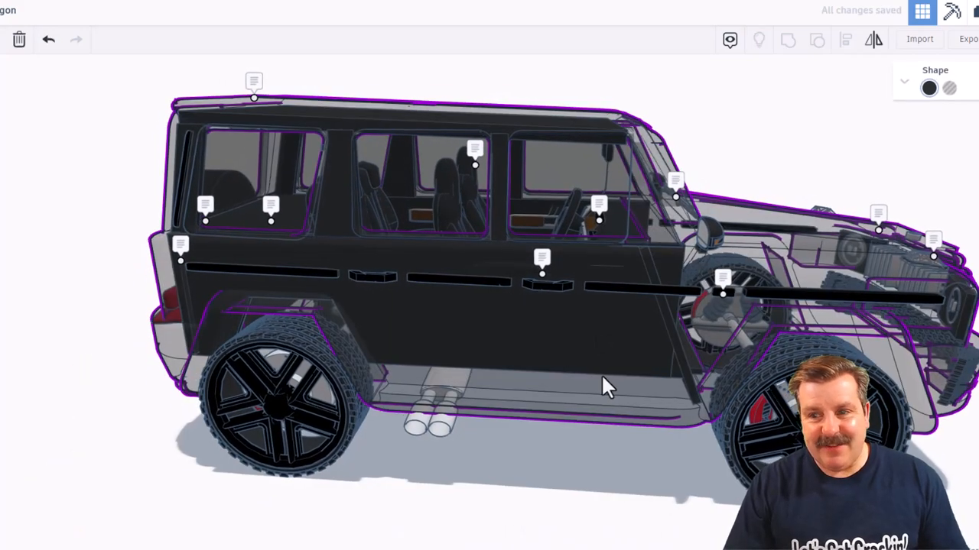
- Orbit the see-through G-Wagon from above to view its engine and interior
left_click_drag(604, 386, 726, 405)
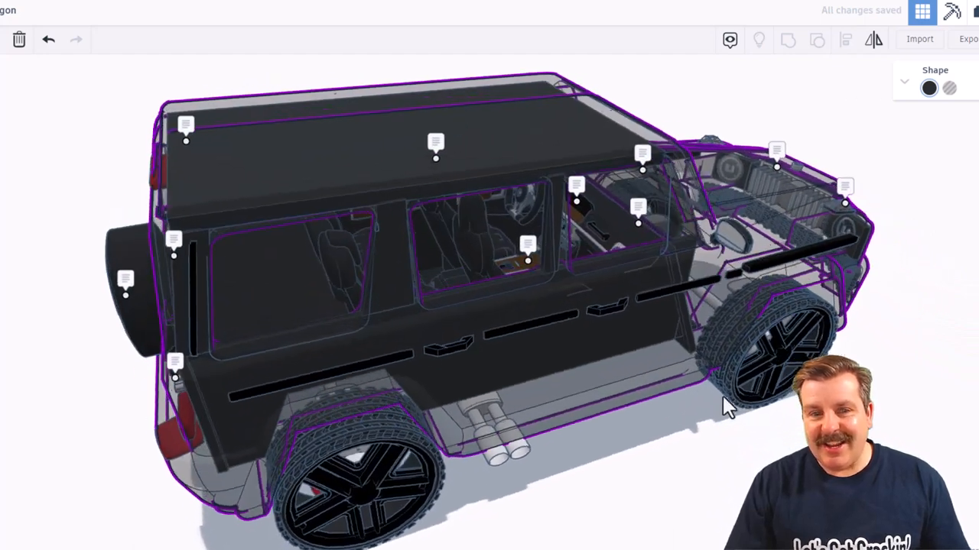
left_click_drag(727, 405, 597, 403)
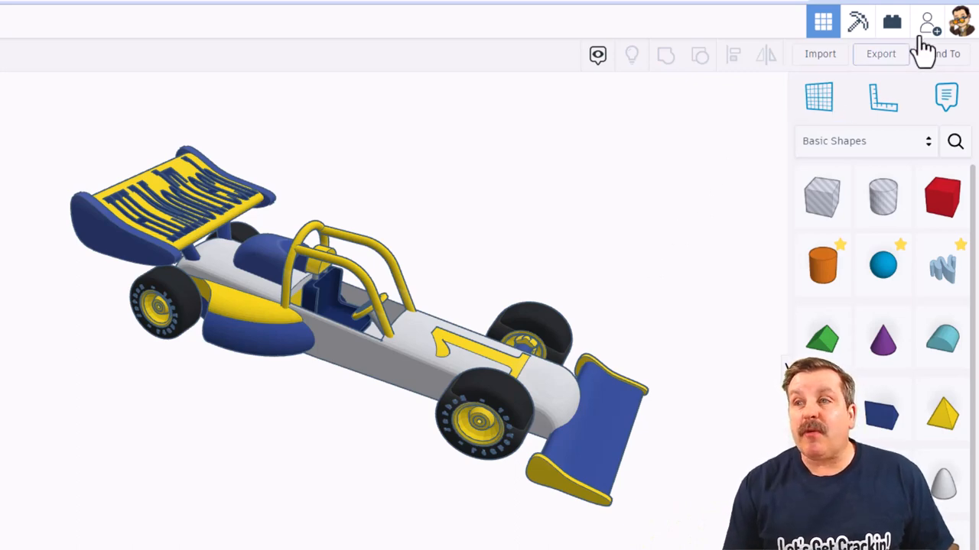
- Show the race car's collaboration Copy link options, then dismiss them
left_click(928, 19)
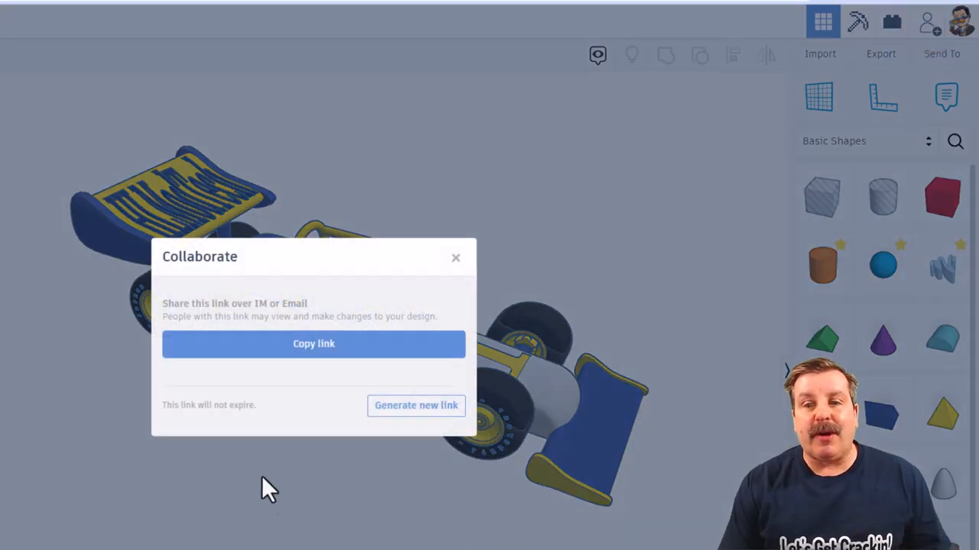
left_click(416, 406)
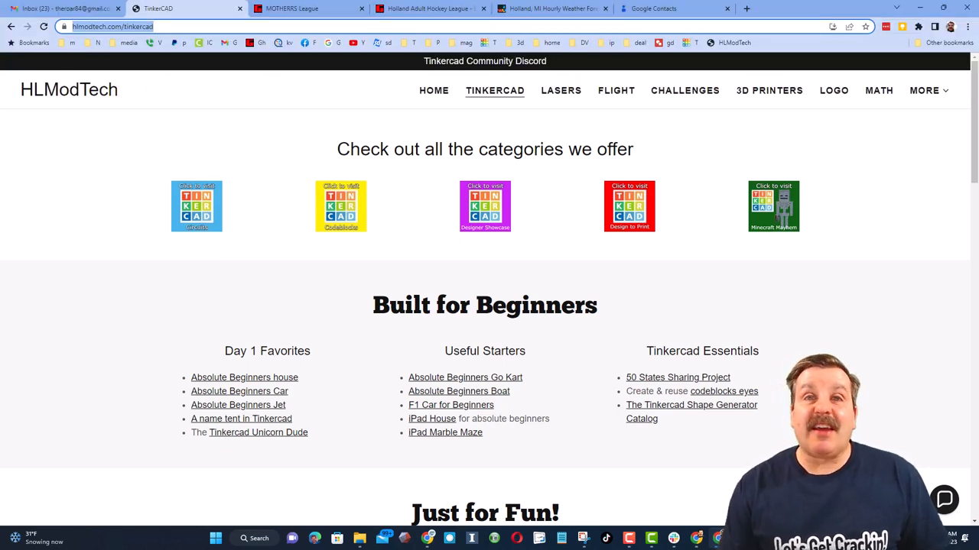
mouse_move(420, 379)
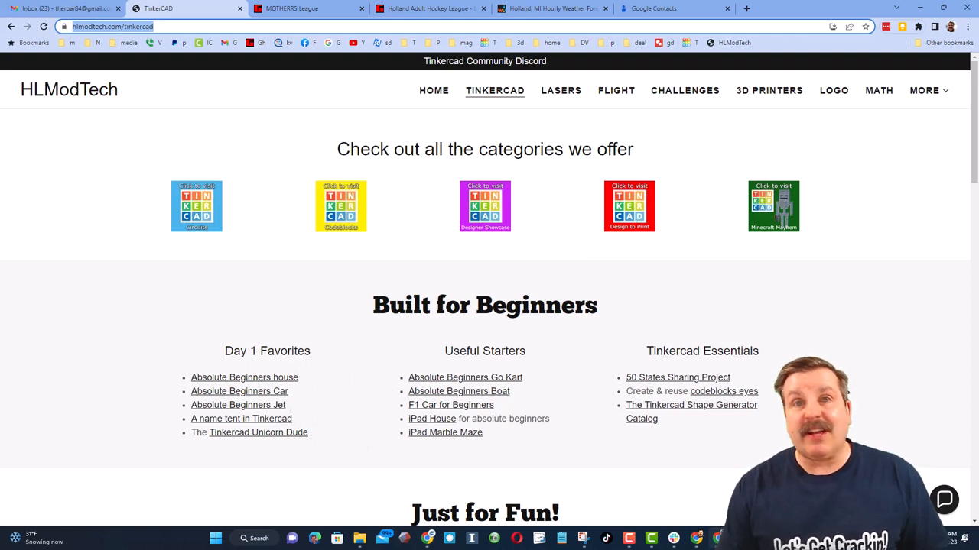
- Open and close the Contact Us chat on the HLModTech Tinkercad page
left_click(944, 500)
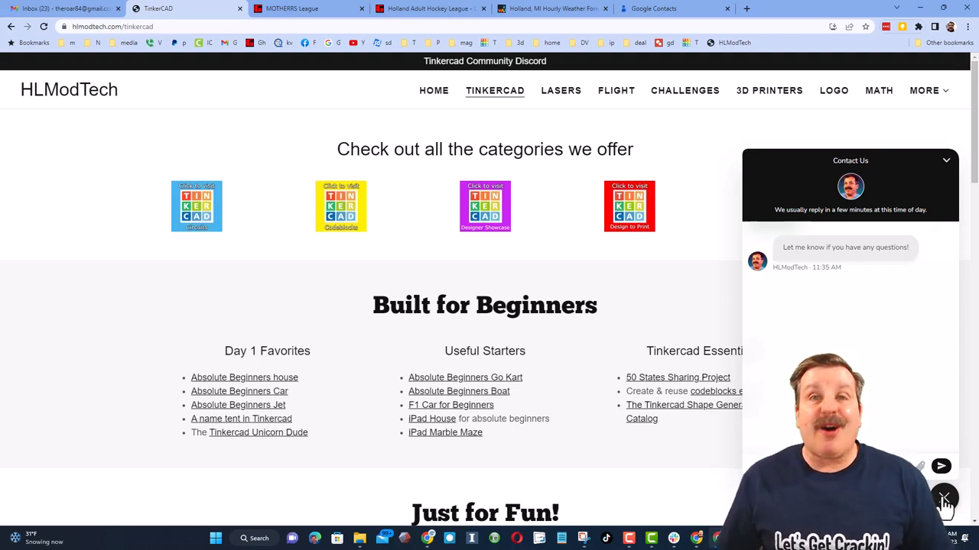
left_click(944, 499)
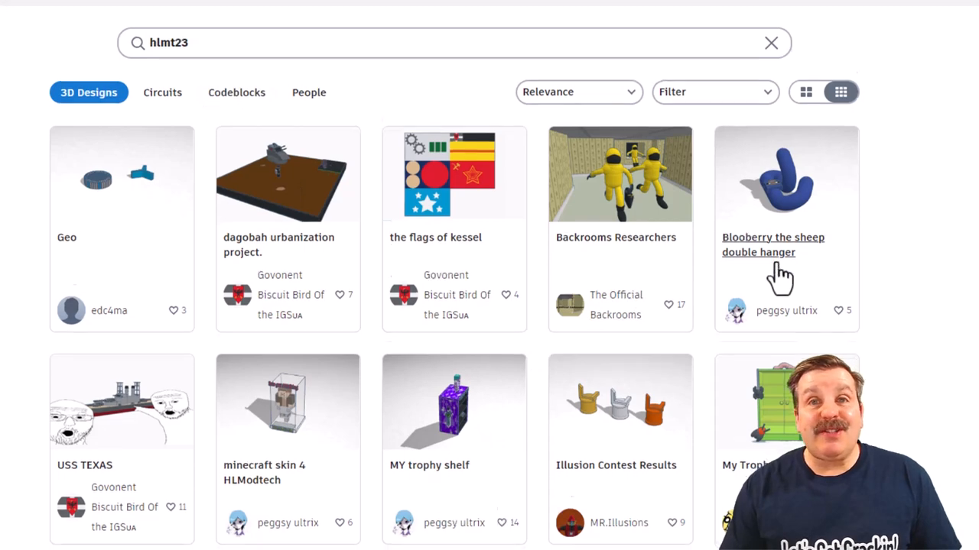
- Scroll down the hlmt23 3D design results to 'Lamborghini Huracan'
scroll("down", 3)
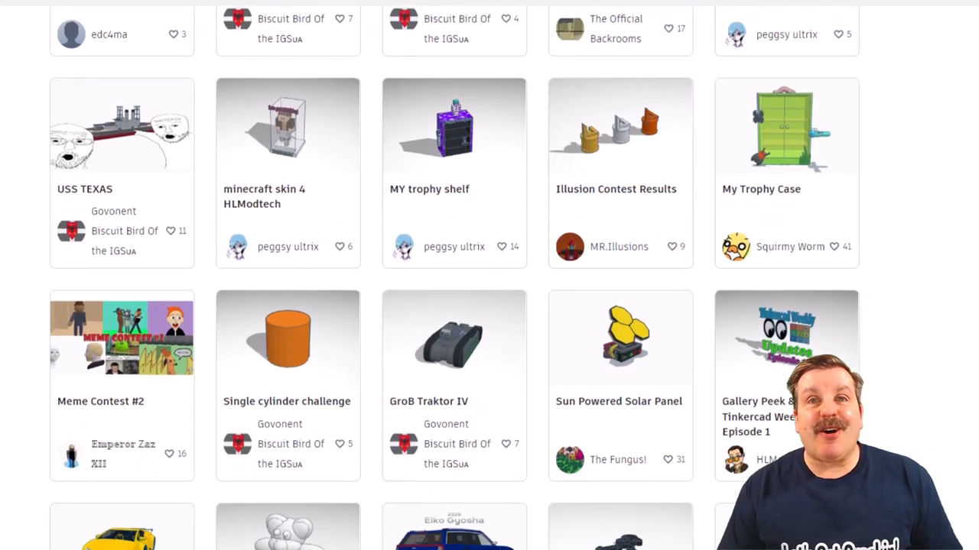
scroll("down", 3)
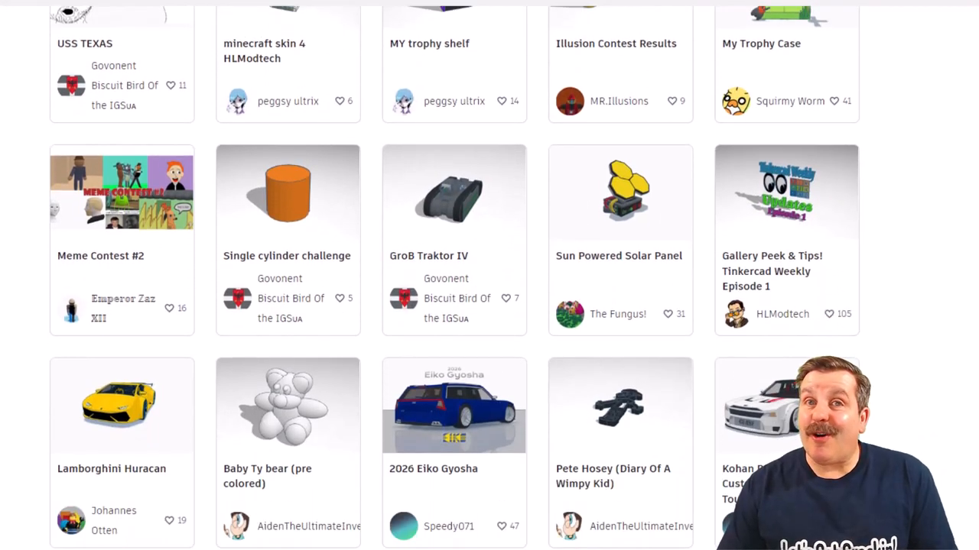